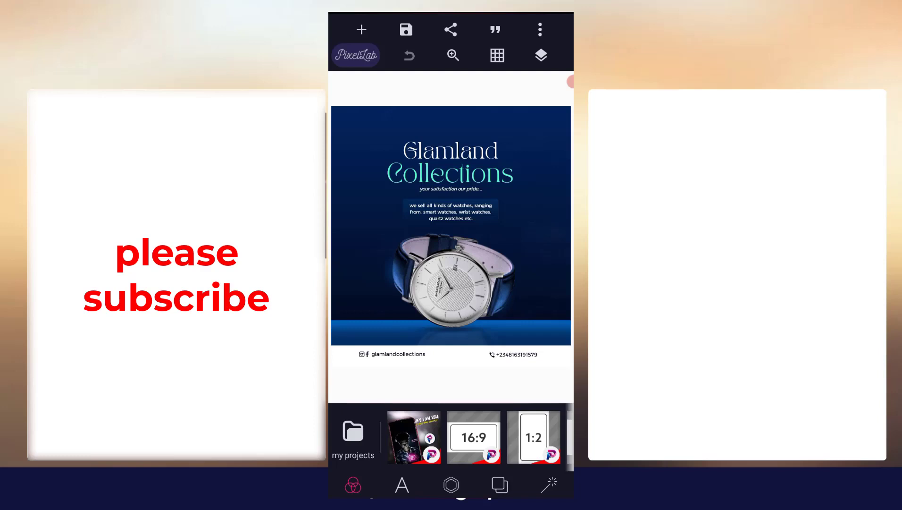
# - Drag the Christie's Collection watch image onto the Glamland flyer, then begin opening a saved project
pyautogui.click(540, 55)
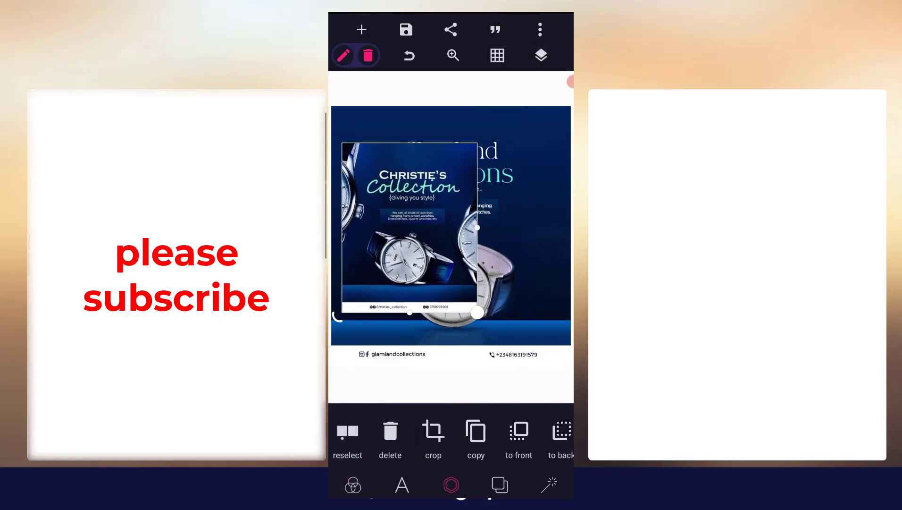
pyautogui.moveTo(409, 227); pyautogui.dragTo(486, 207)
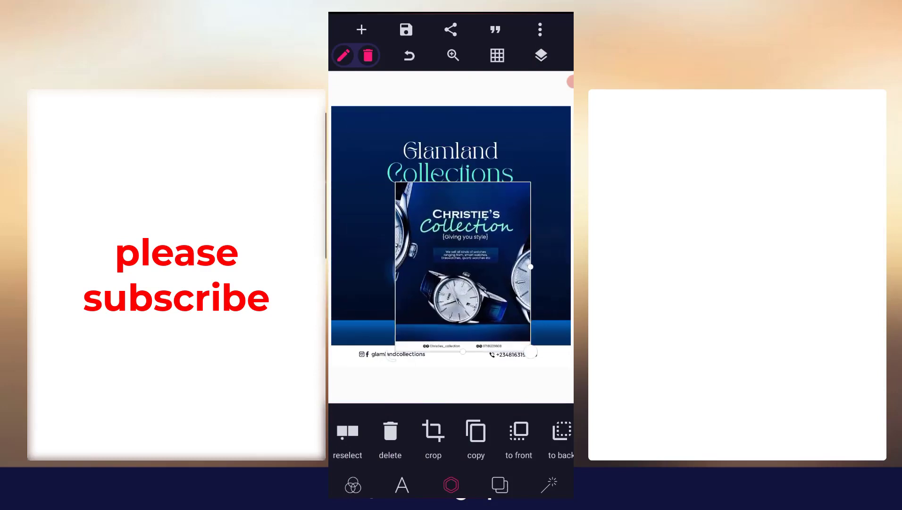
pyautogui.click(540, 55)
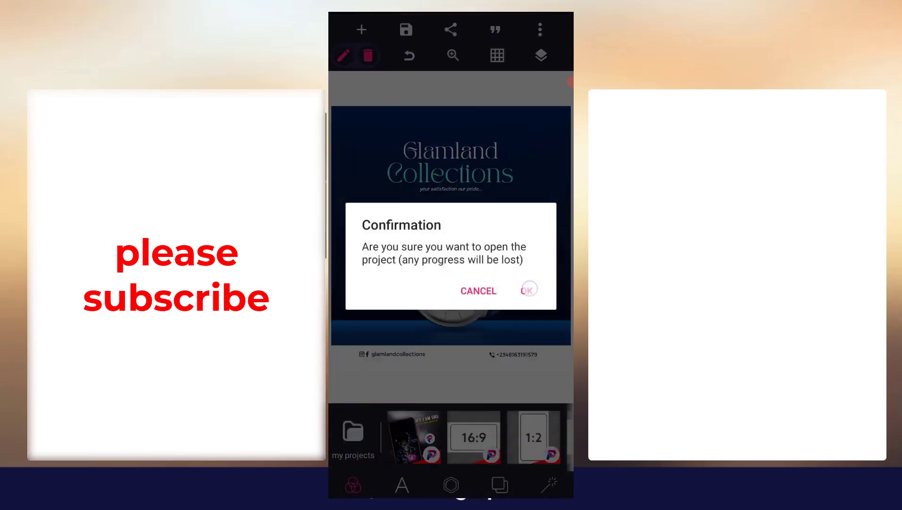
pyautogui.click(528, 291)
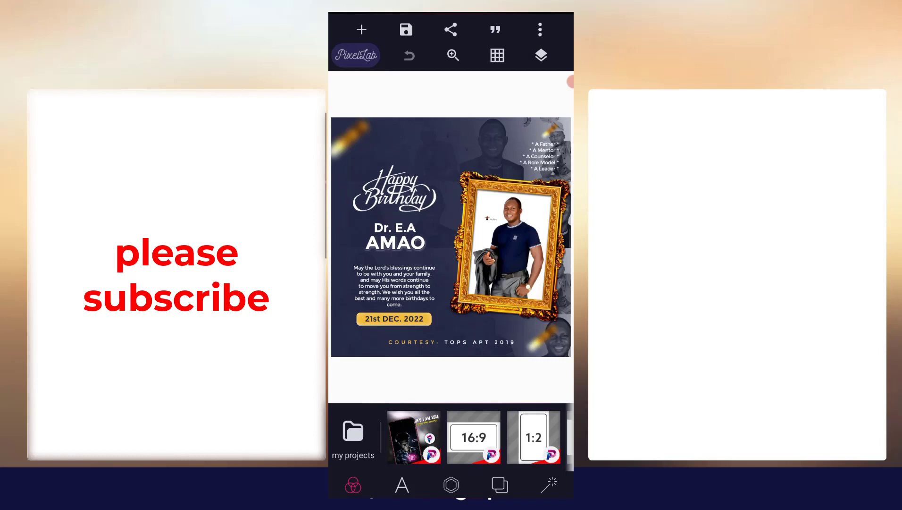
pyautogui.click(540, 56)
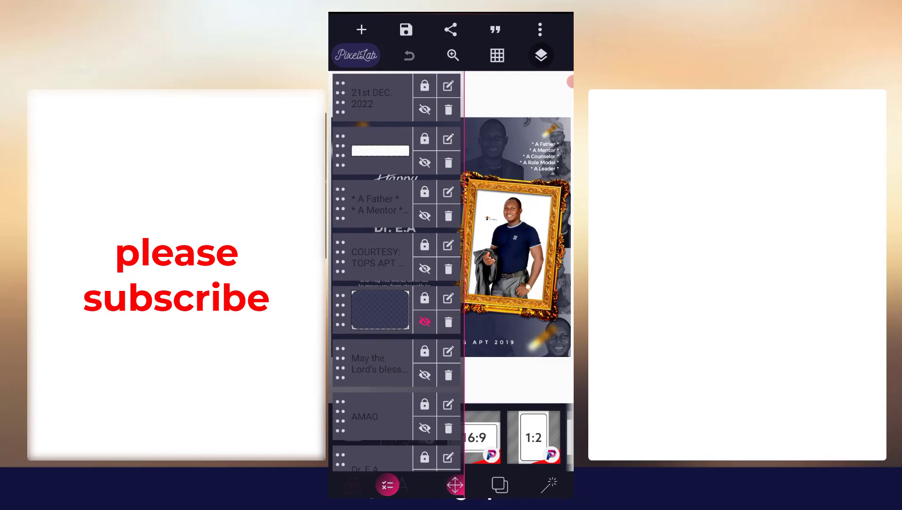
pyautogui.click(539, 55)
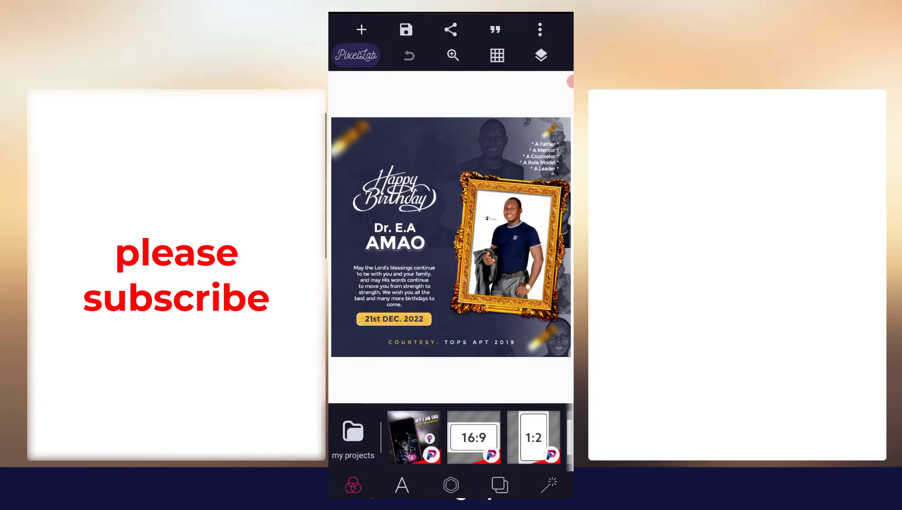
pyautogui.click(541, 56)
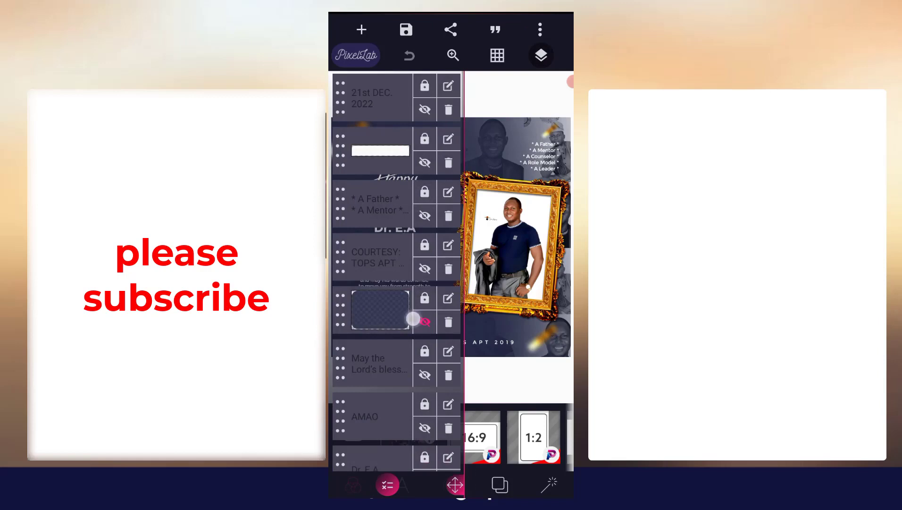
# - Scroll through the birthday flyer's layers and bring up My Projects
pyautogui.scroll(-3)
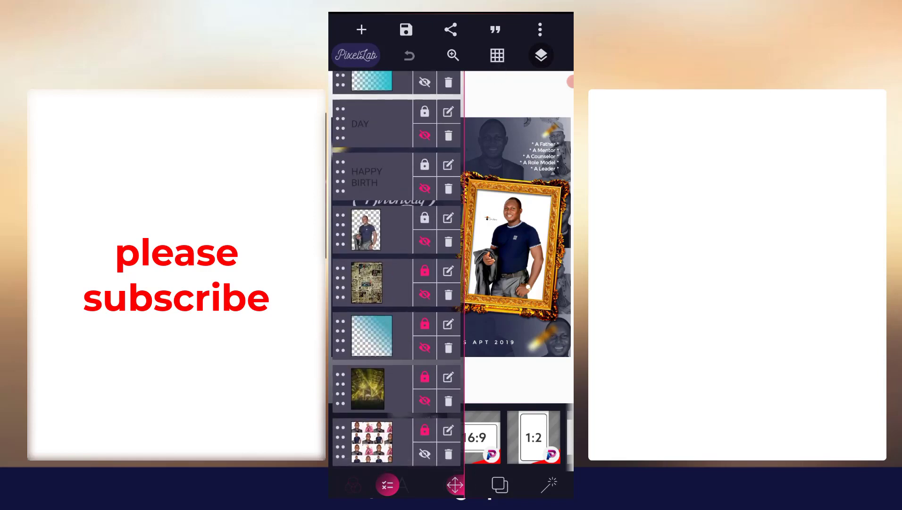
pyautogui.scroll(-3)
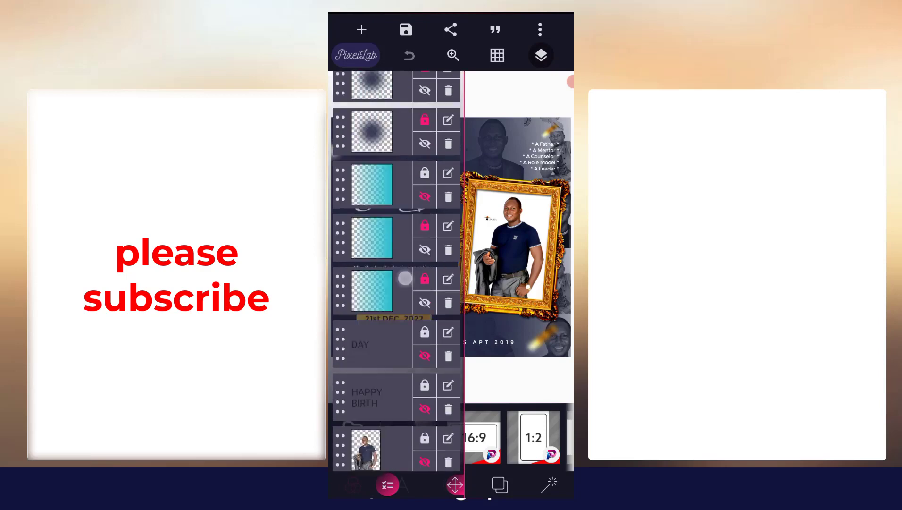
pyautogui.click(540, 56)
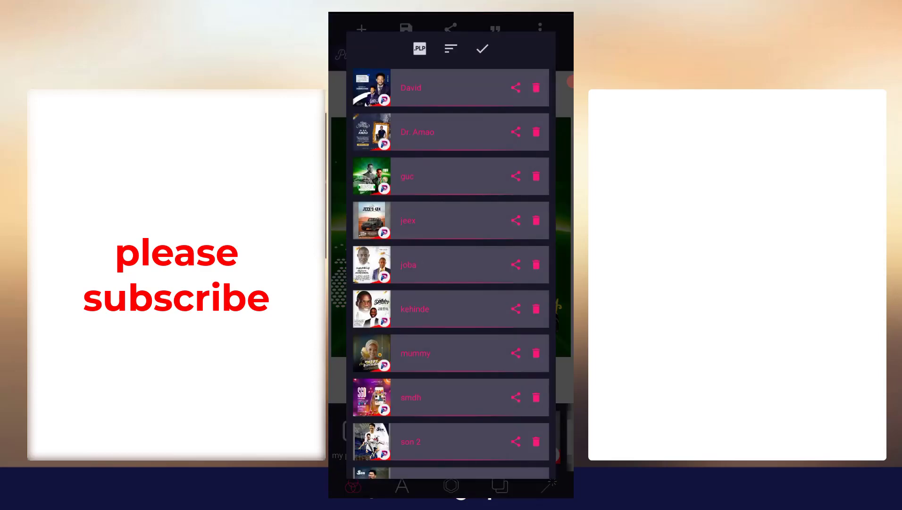
# - Scroll the saved projects and open the Debby's Empire 1st anniversary offer flyer
pyautogui.scroll(-3)
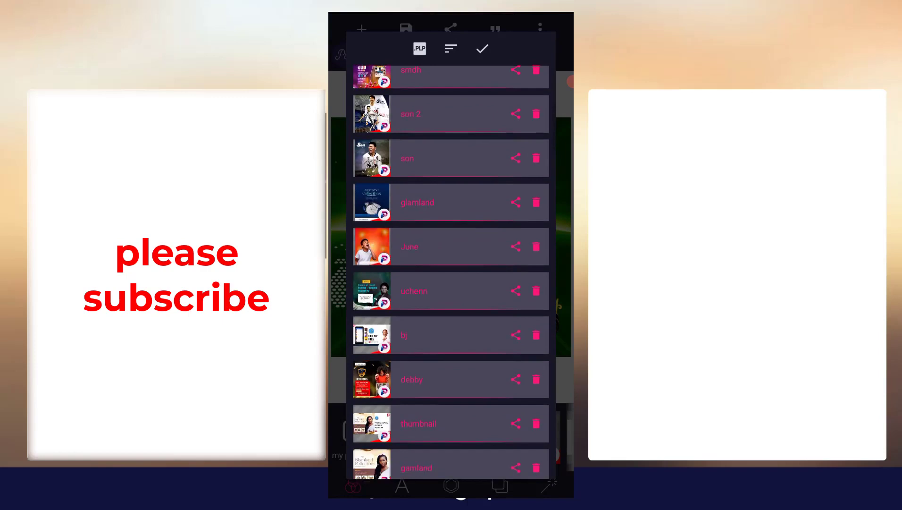
pyautogui.scroll(-3)
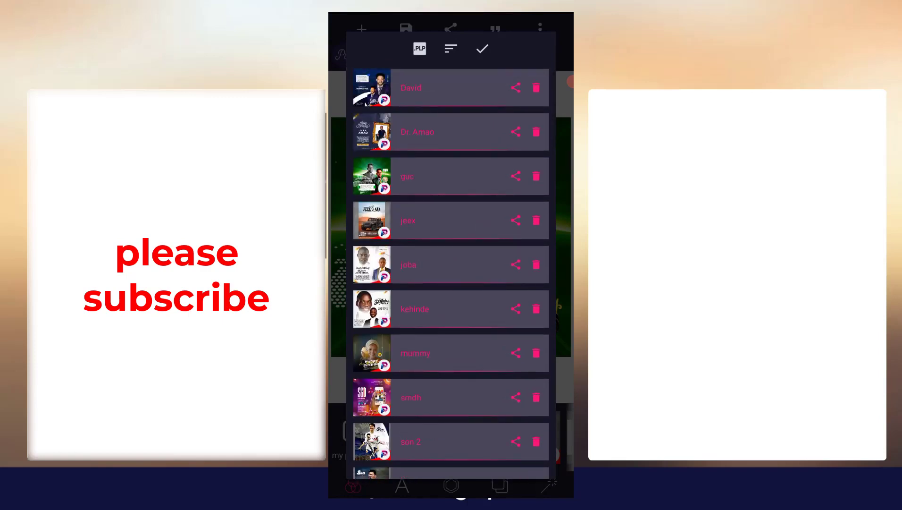
pyautogui.scroll(-3)
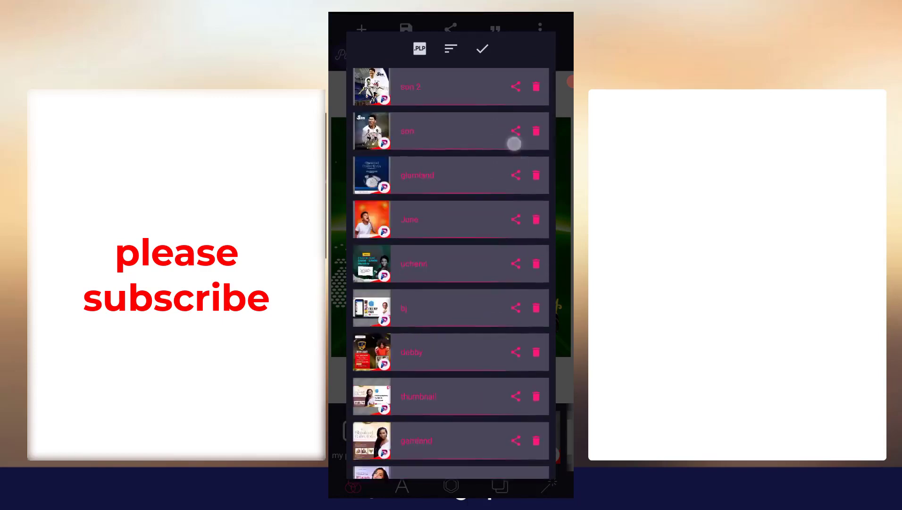
pyautogui.click(481, 48)
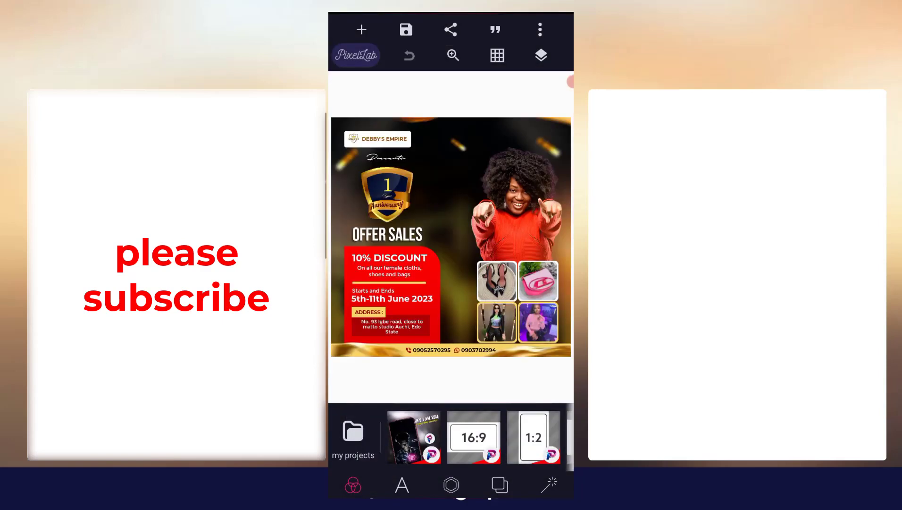
# - Scroll through the Debby's Empire flyer's layers, then load the Good Morning April flyer
pyautogui.click(540, 55)
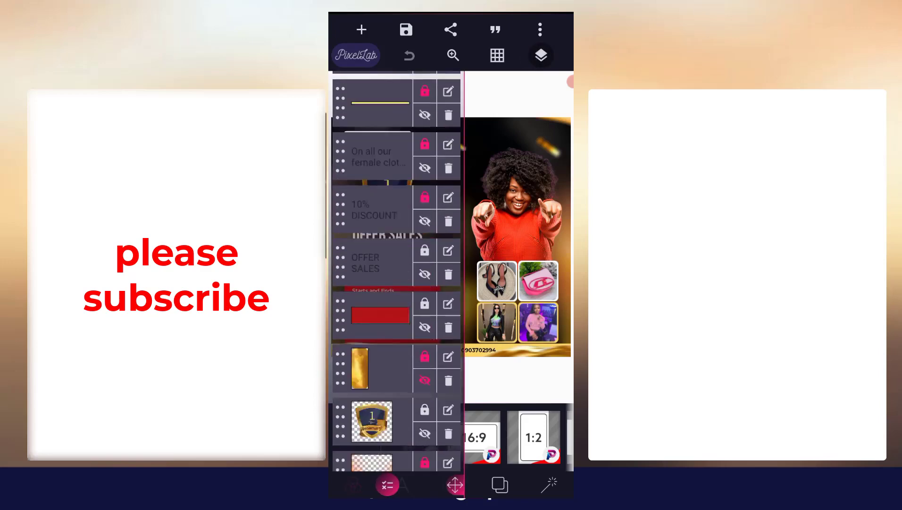
pyautogui.scroll(-3)
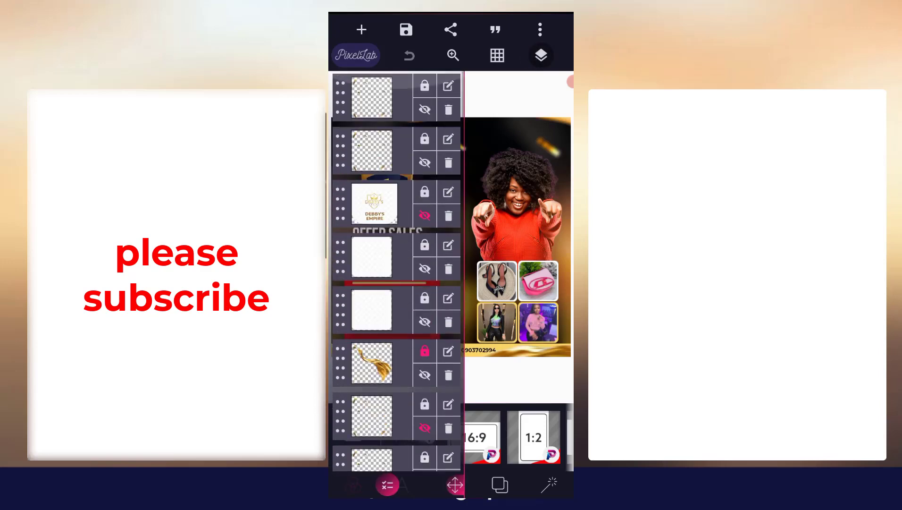
pyautogui.scroll(-3)
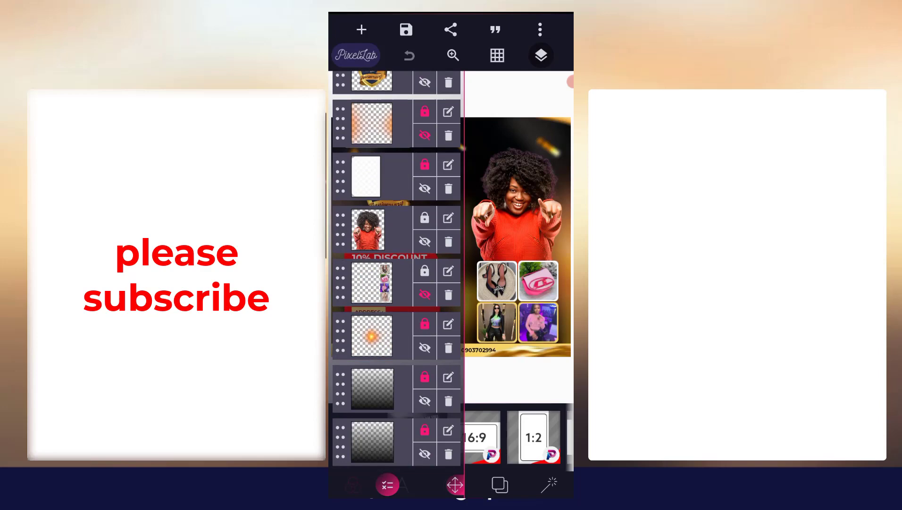
pyautogui.scroll(-3)
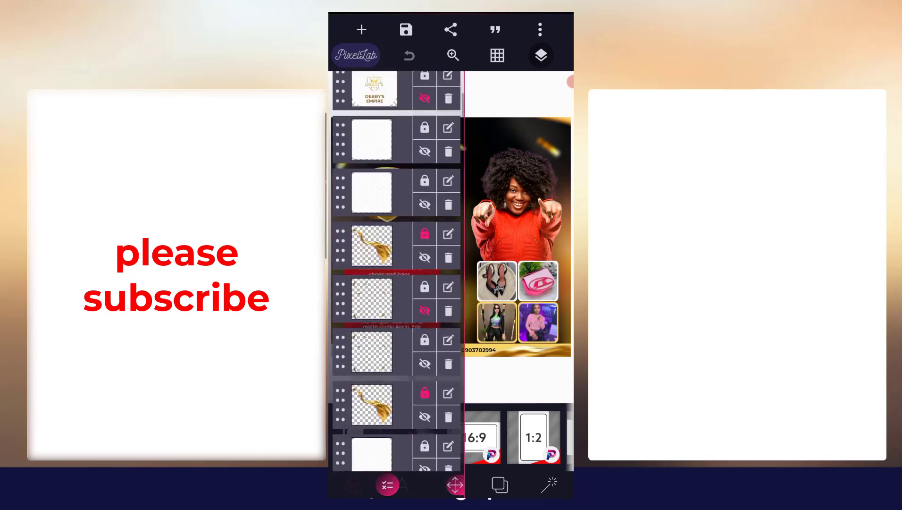
pyautogui.click(540, 55)
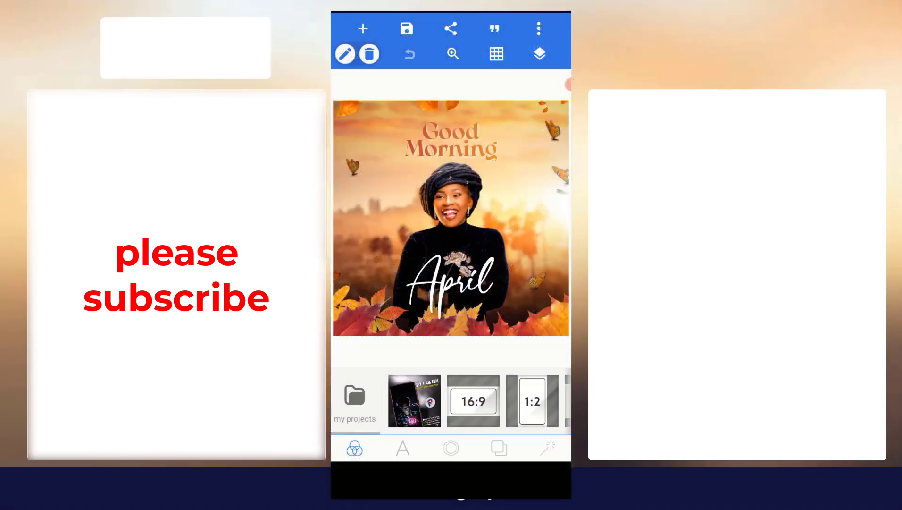
# - Start 'open .plp file' and browse from main storage into the Download folder
pyautogui.click(538, 29)
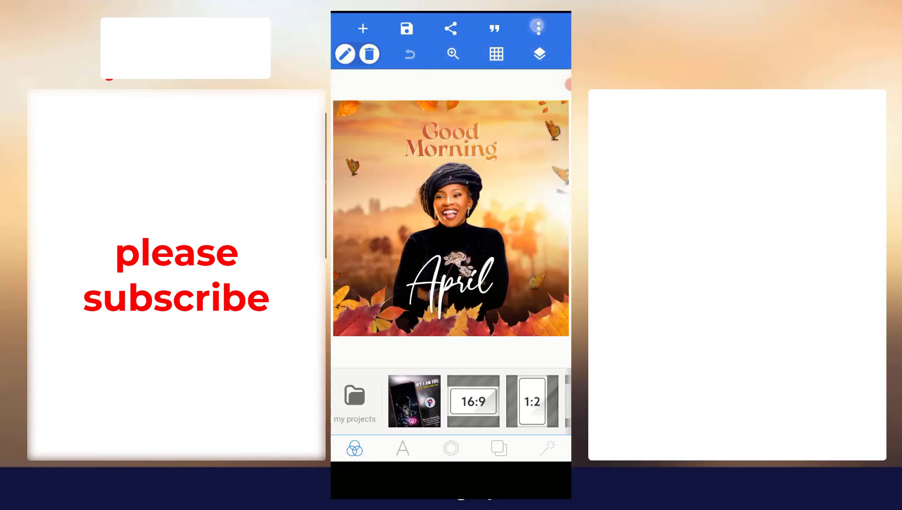
pyautogui.click(537, 28)
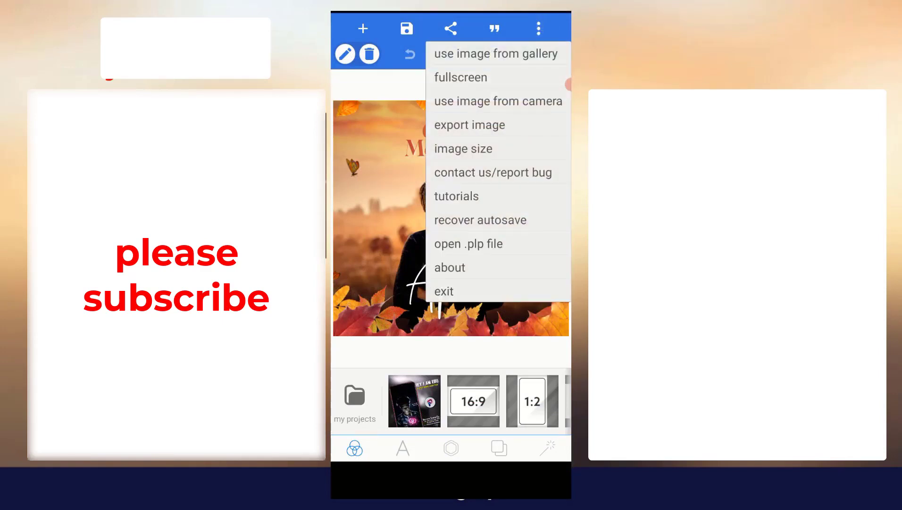
pyautogui.click(468, 243)
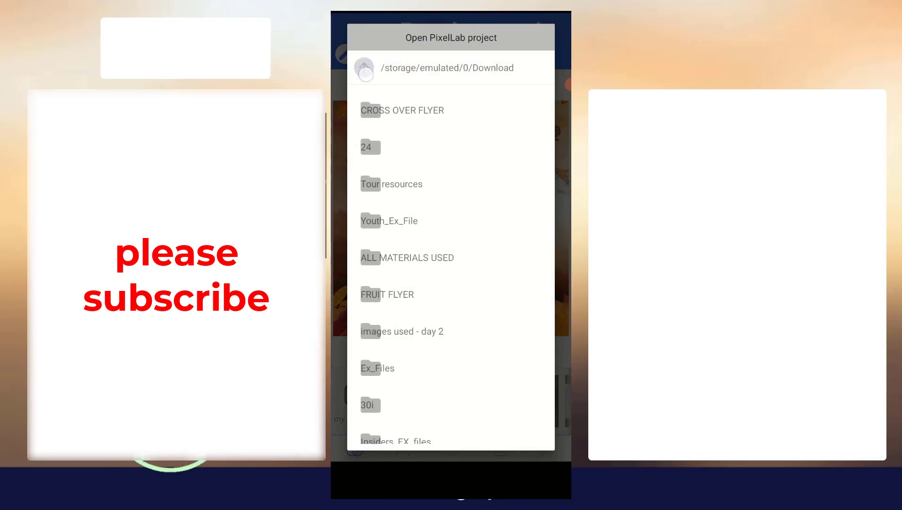
pyautogui.click(363, 68)
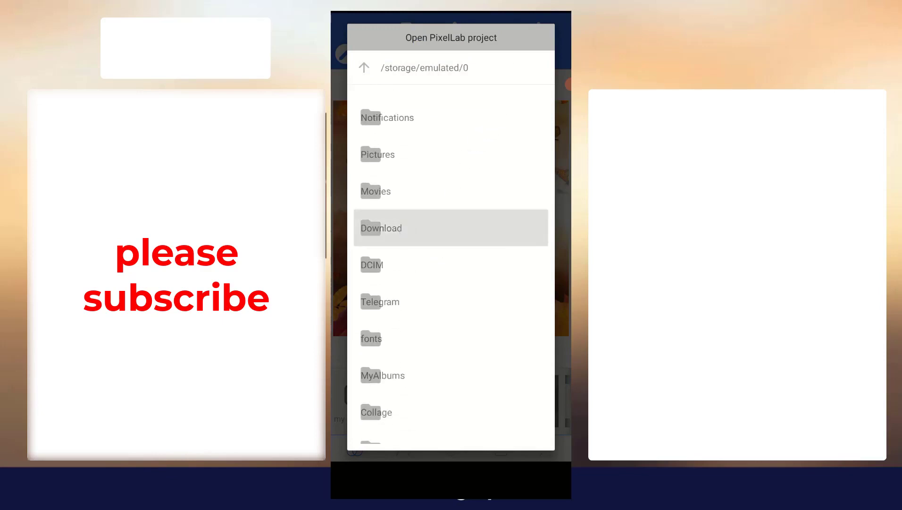
pyautogui.click(381, 228)
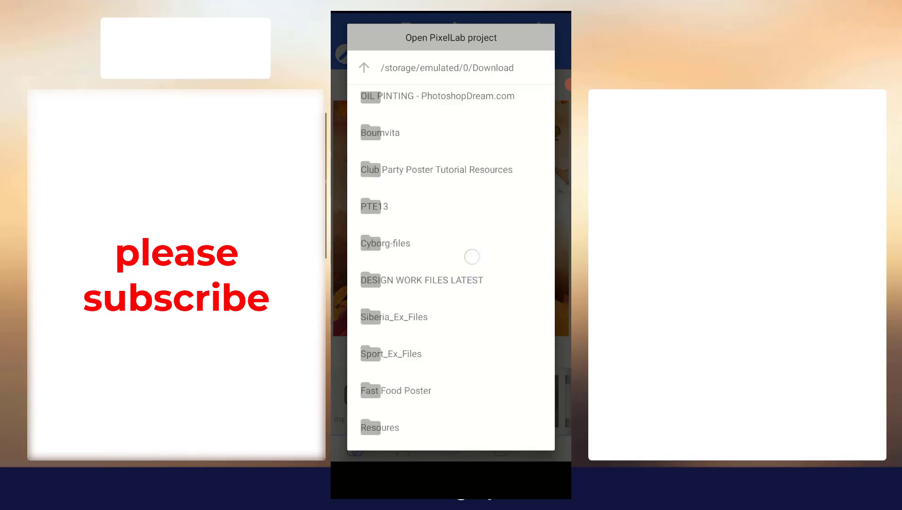
pyautogui.scroll(-3)
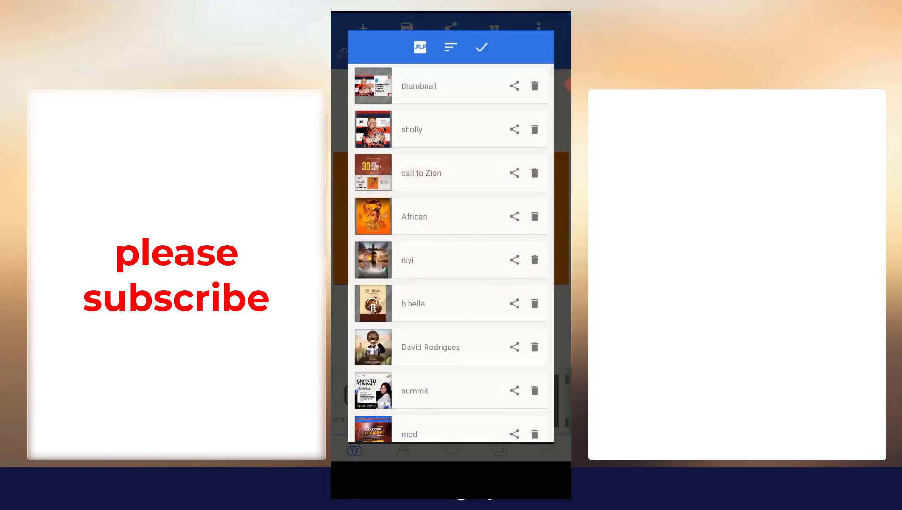
# - Open Text Effect (Thanks).plp with OPEN AND ADD, loading the orange THANKS design
pyautogui.click(420, 47)
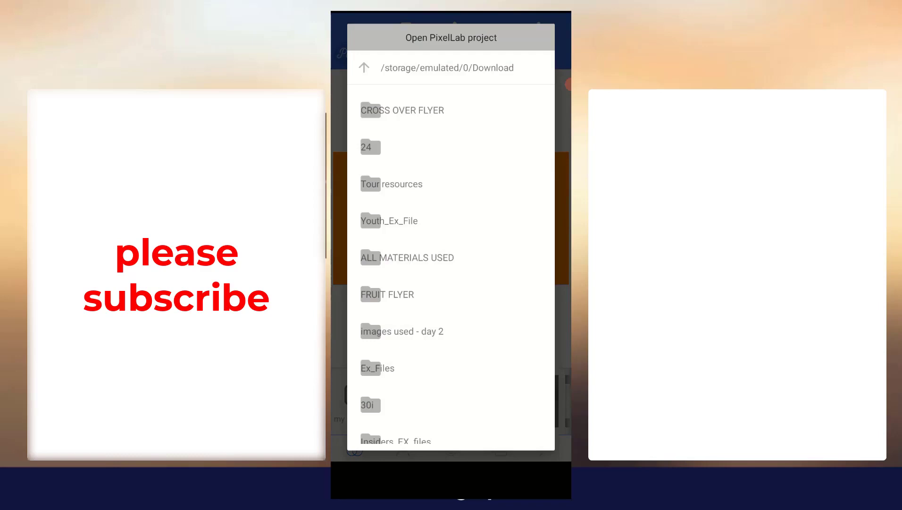
pyautogui.scroll(-3)
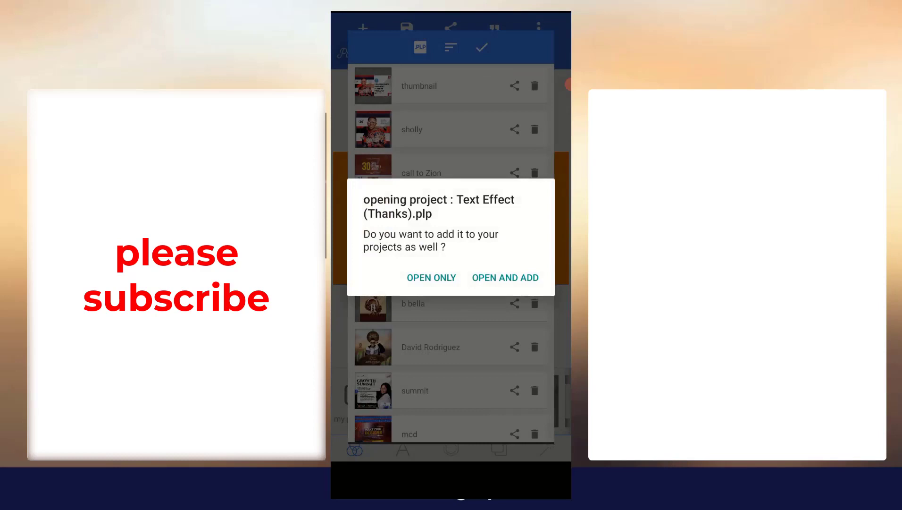
pyautogui.click(431, 277)
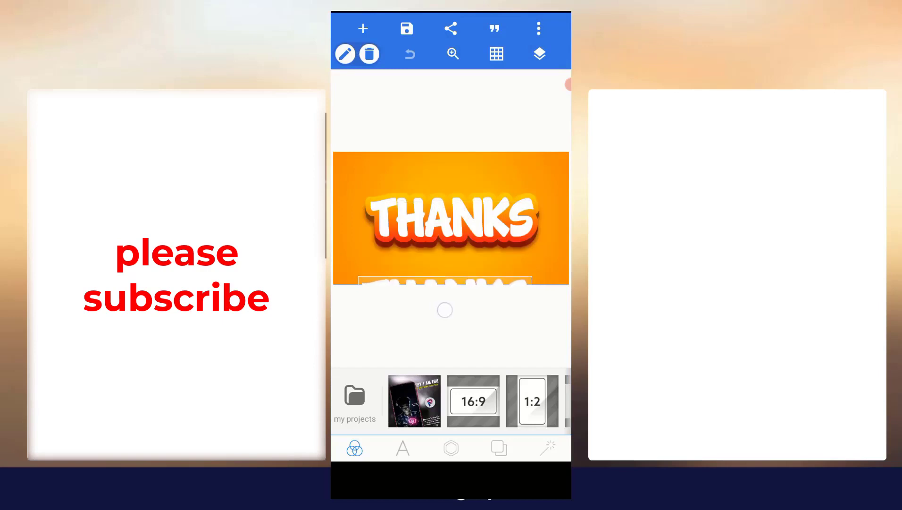
# - Show and close the Thanks design's layers, then start opening another .plp file
pyautogui.click(538, 54)
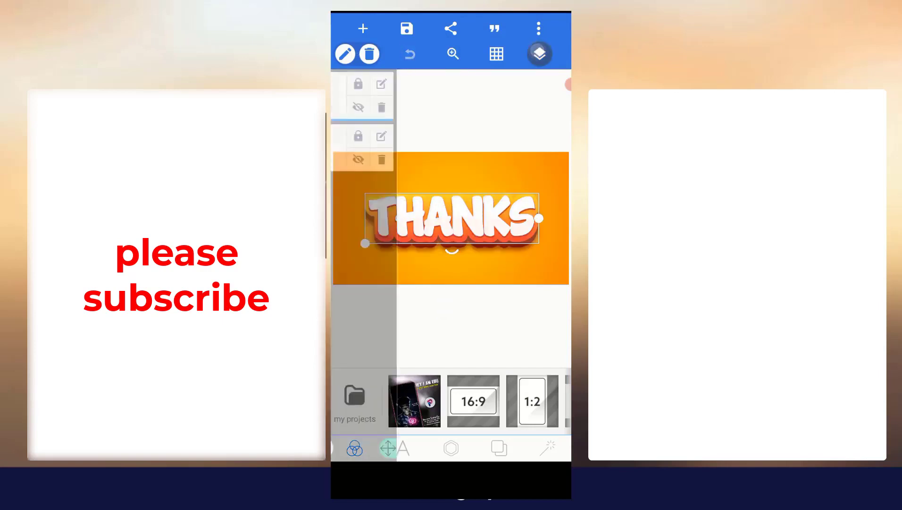
pyautogui.click(539, 54)
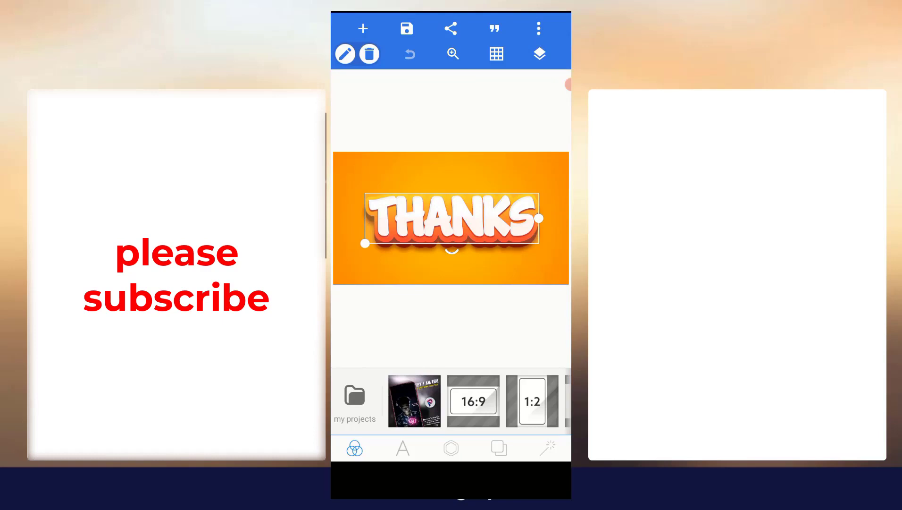
pyautogui.click(539, 53)
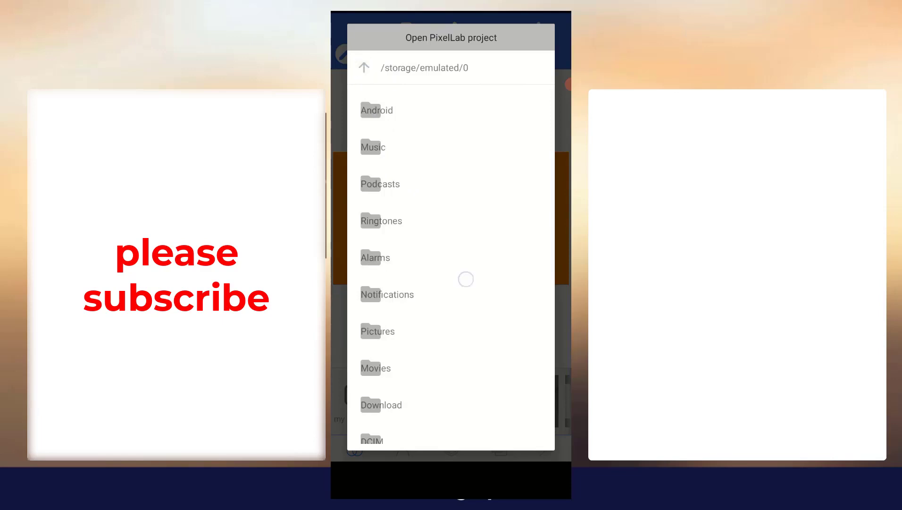
# - Open sholly.plp from the pixelLab folder with OPEN ONLY, loading the James Sola birthday flyer
pyautogui.scroll(-3)
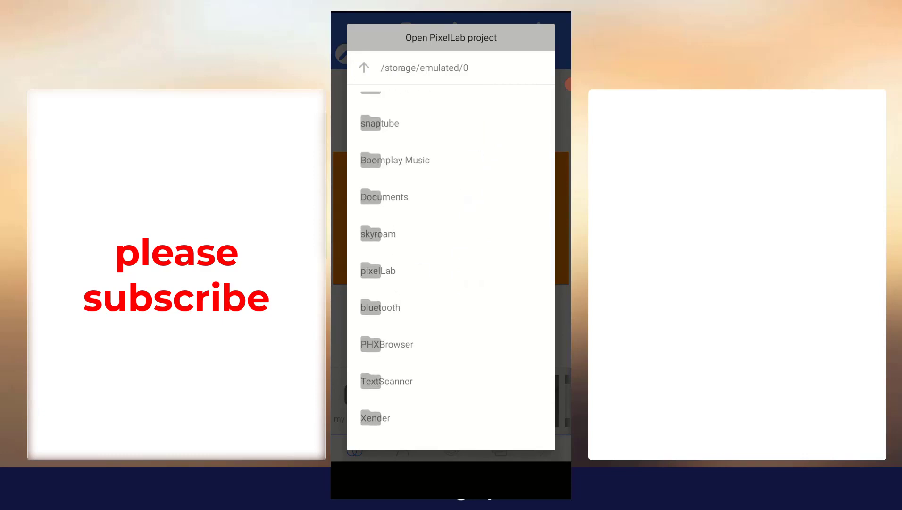
pyautogui.click(378, 271)
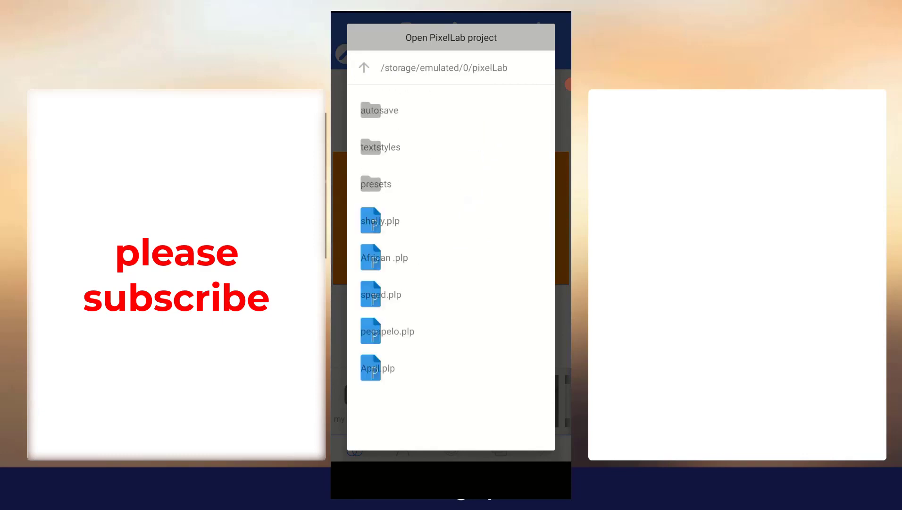
pyautogui.click(380, 220)
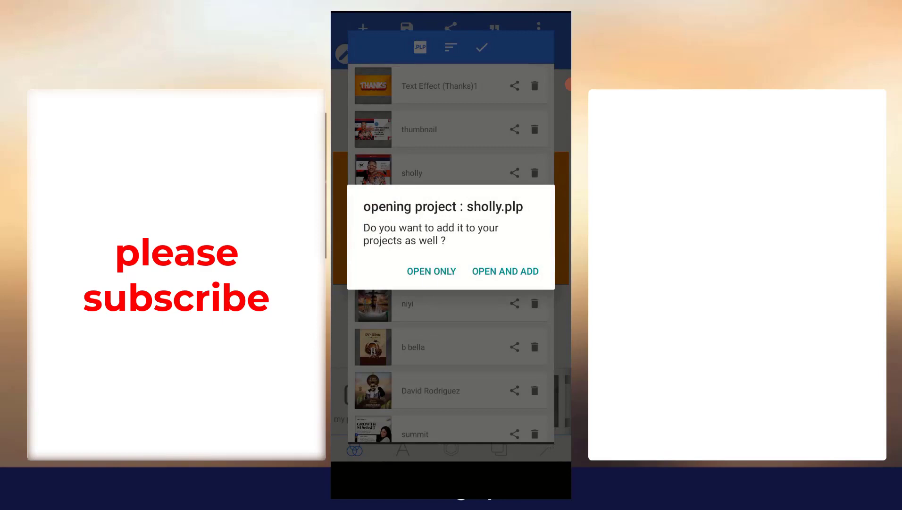
pyautogui.click(431, 271)
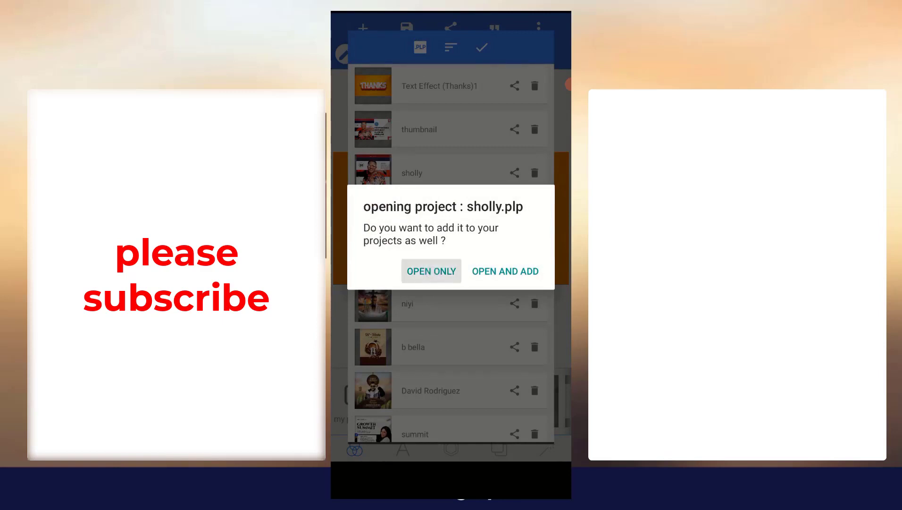
pyautogui.click(431, 271)
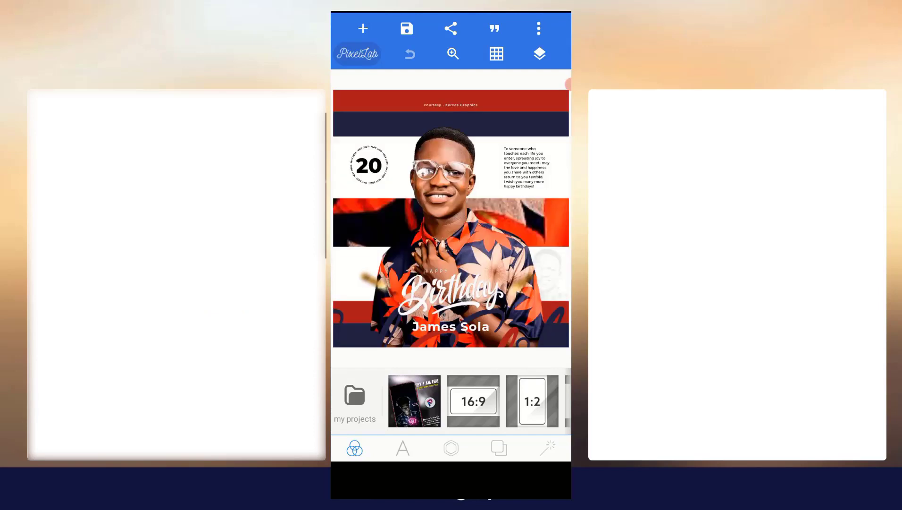
pyautogui.click(539, 54)
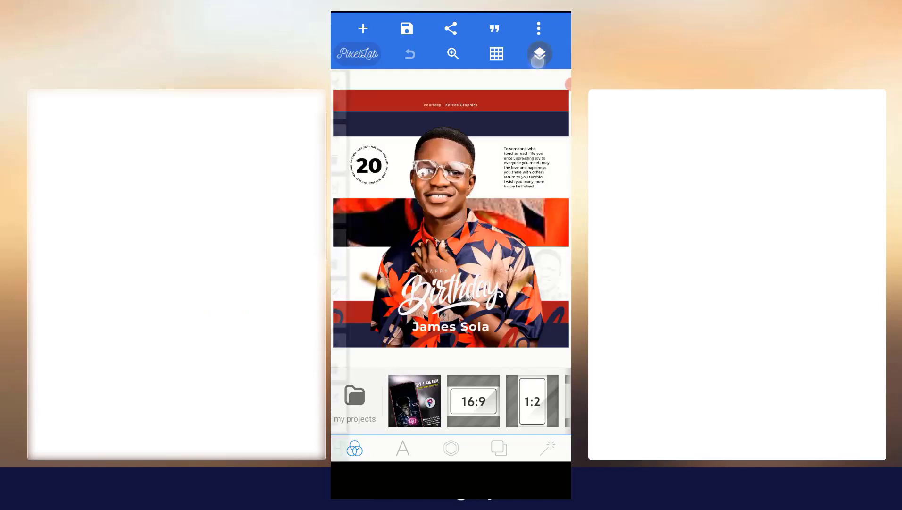
pyautogui.click(539, 53)
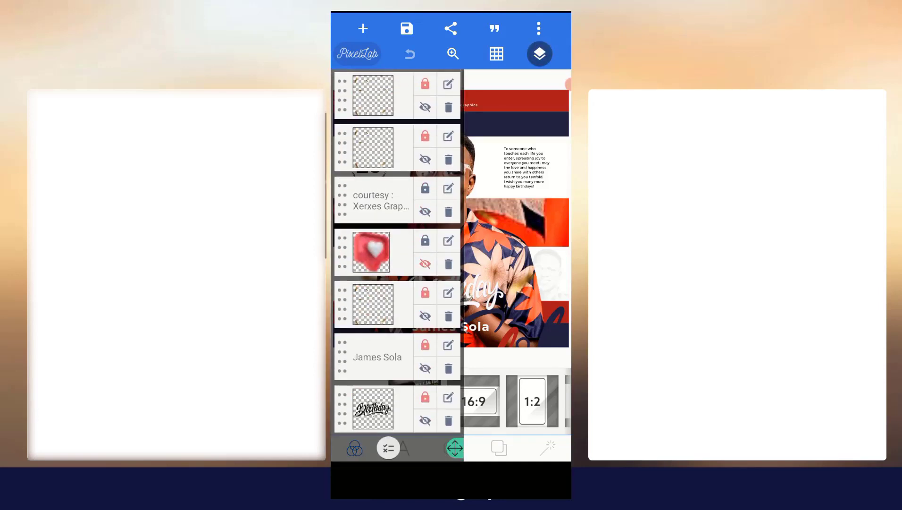
pyautogui.click(538, 53)
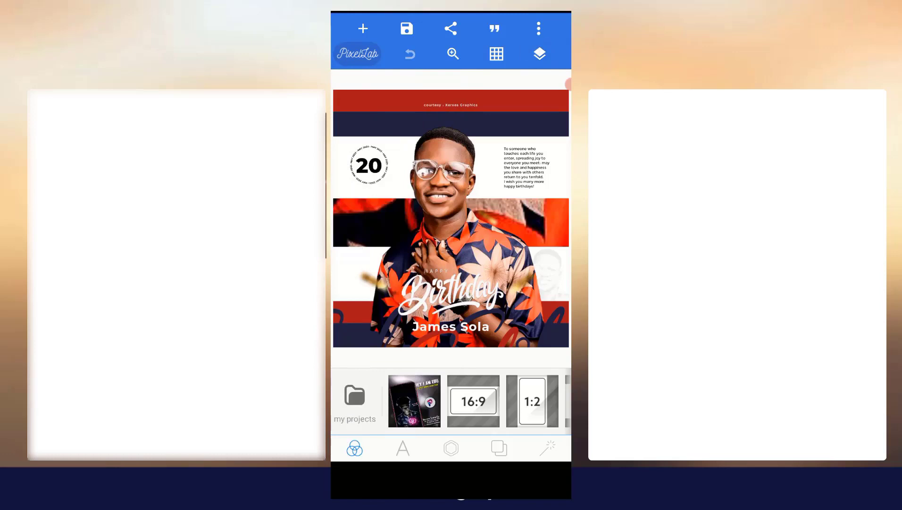